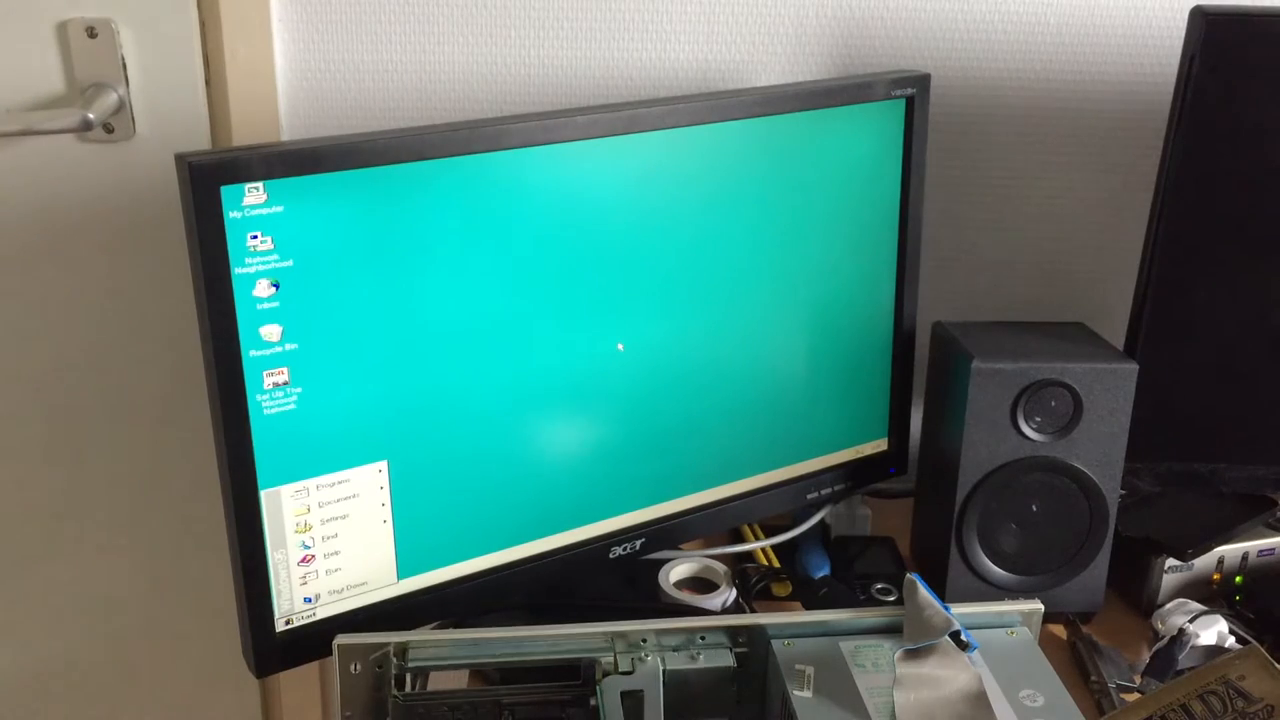
# - Choose Shut Down from the Start menu to bring up the Shut Down Windows dialog
pyautogui.click(335, 575)
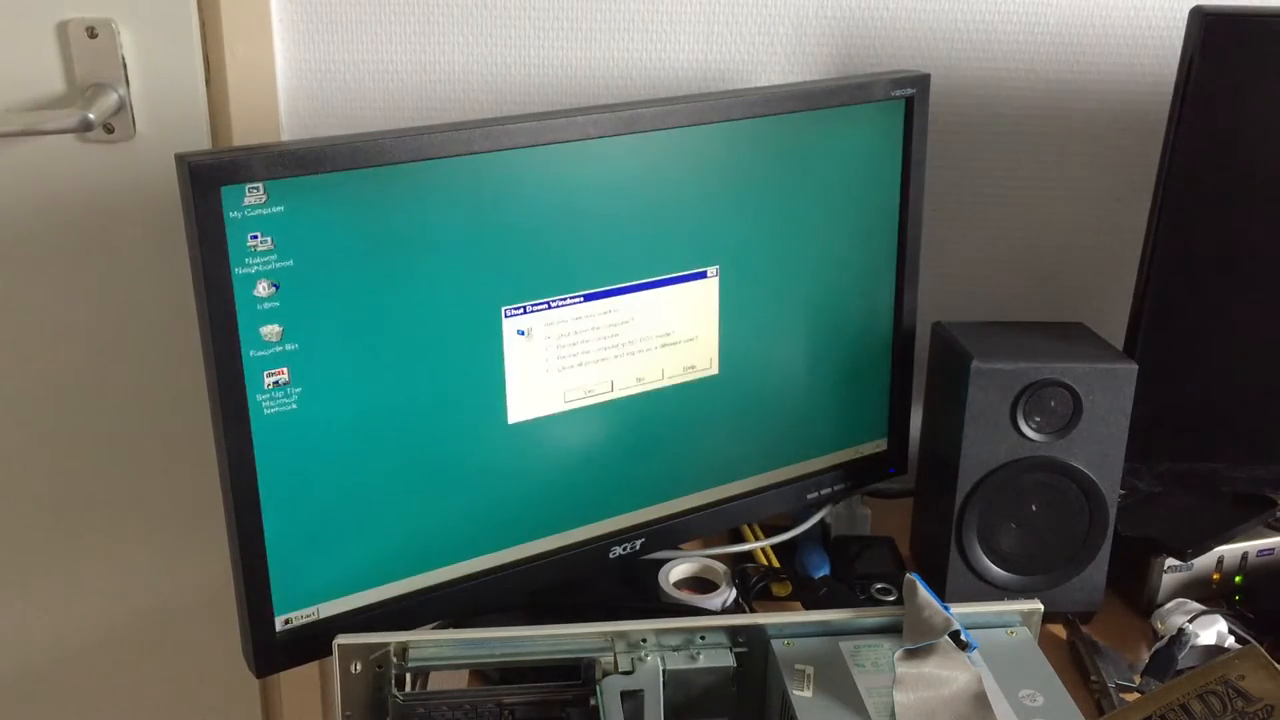